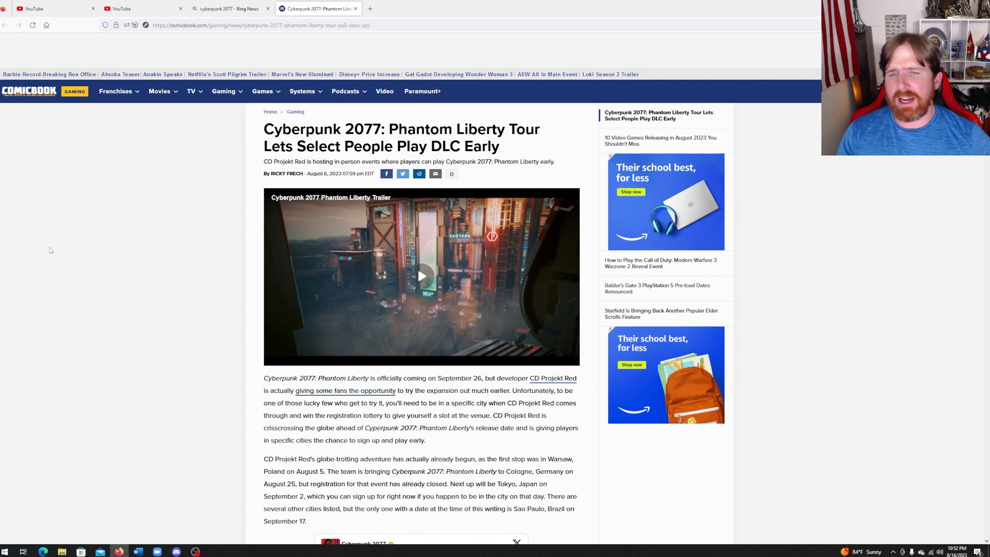
scroll("down", 3)
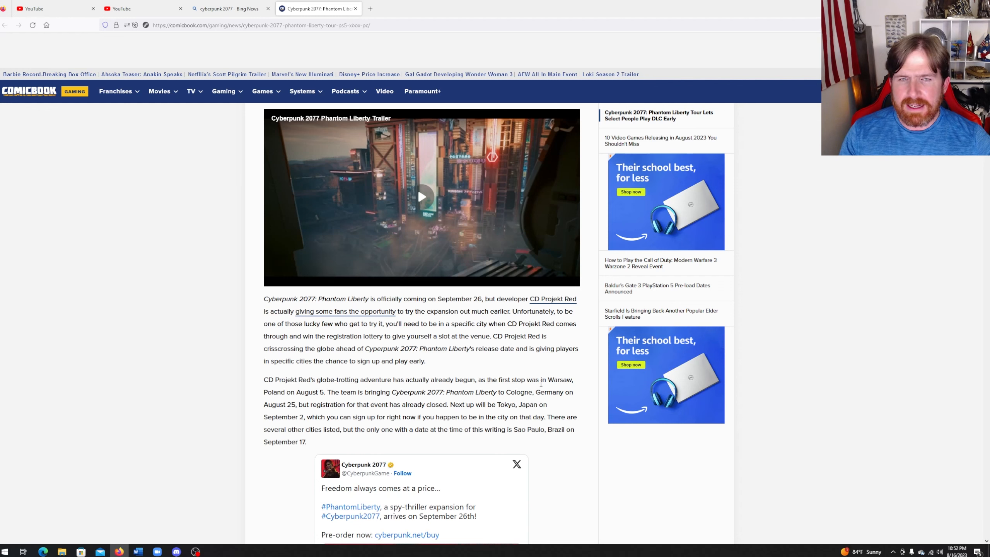
mouse_move(336, 402)
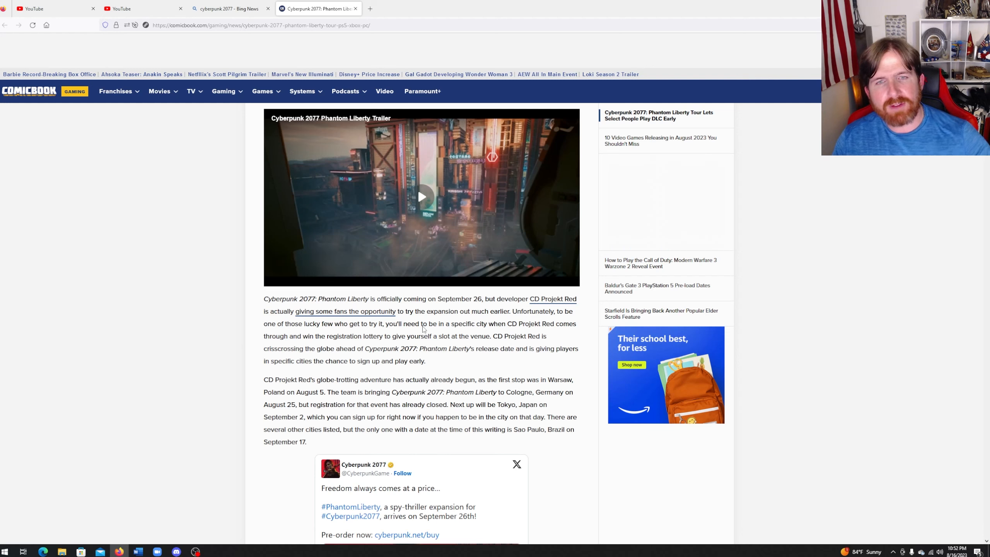
scroll("down", 3)
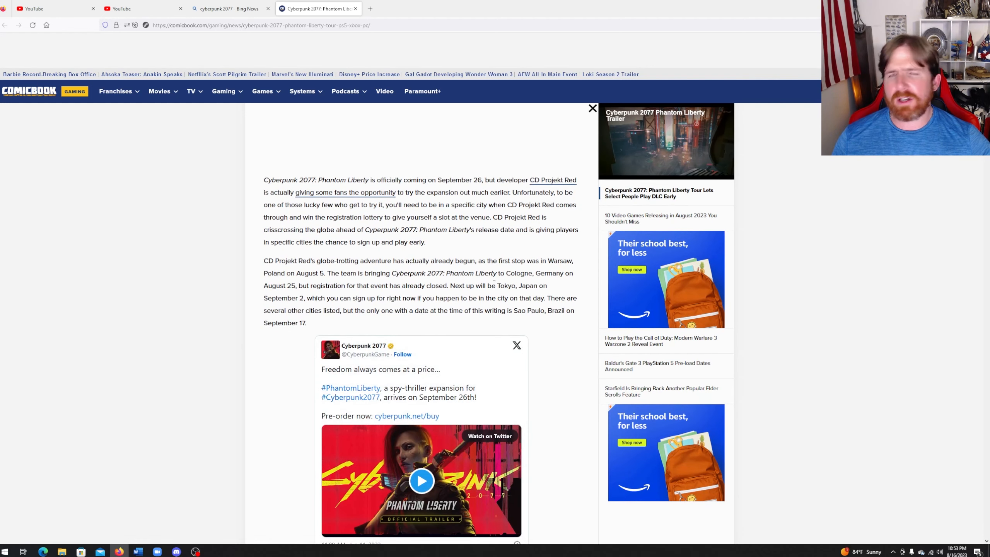
mouse_move(559, 257)
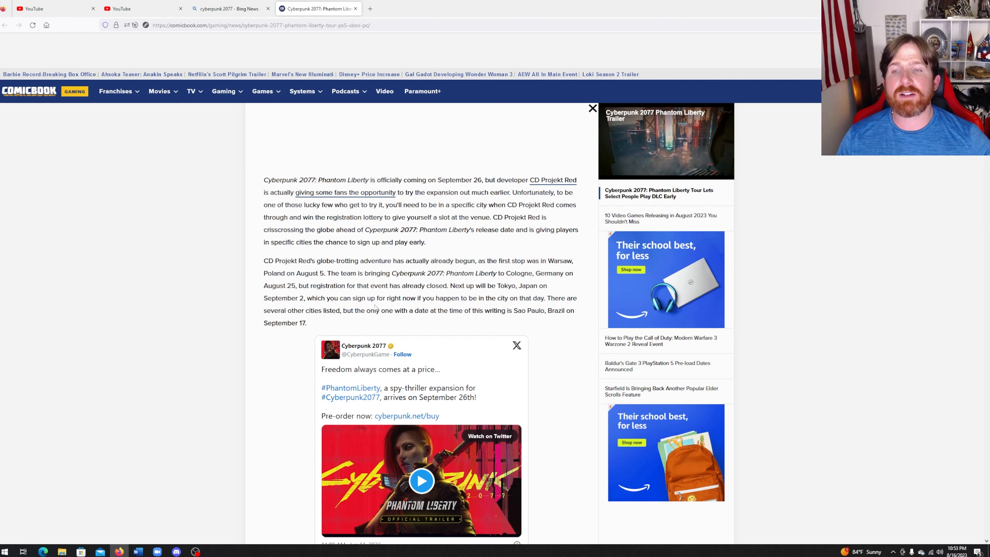
scroll("down", 3)
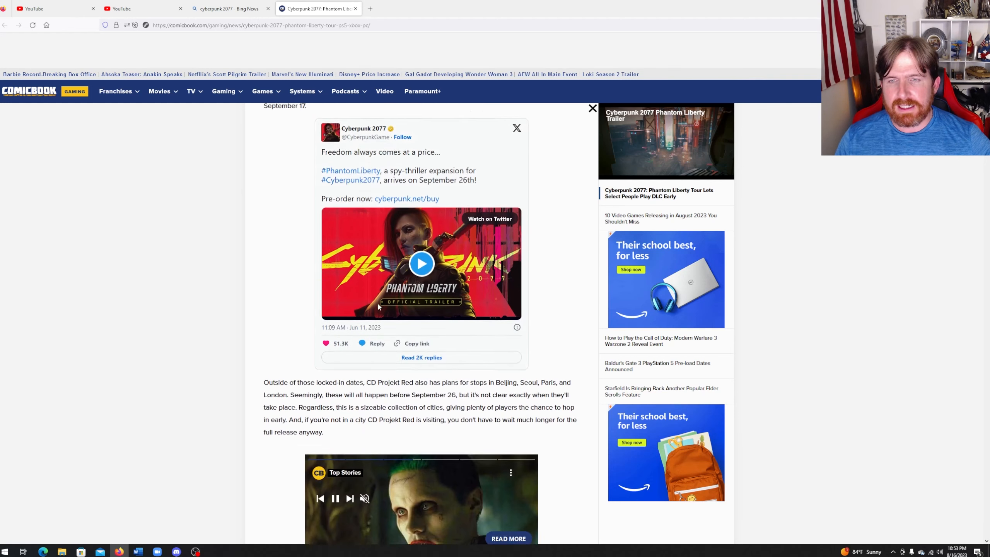
scroll("up", 3)
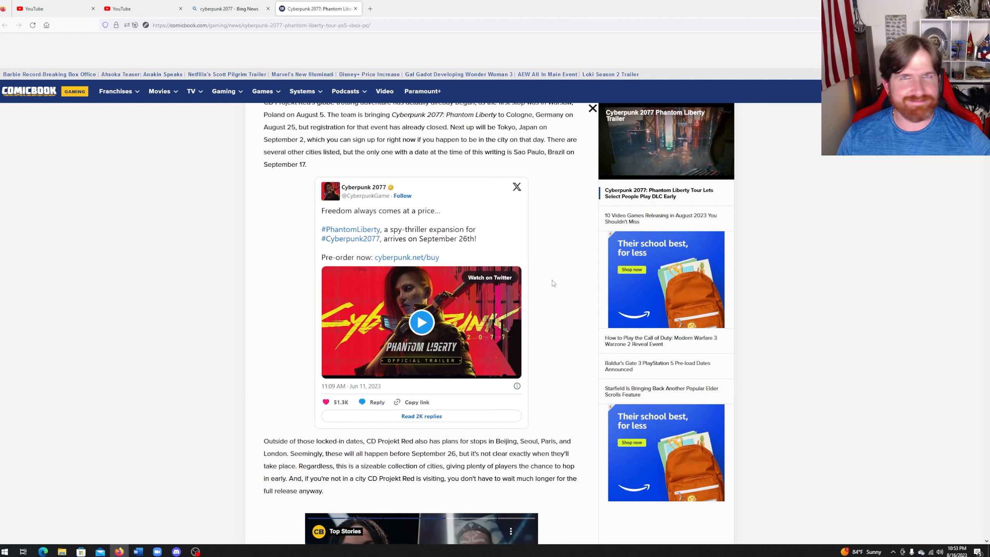
scroll("down", 3)
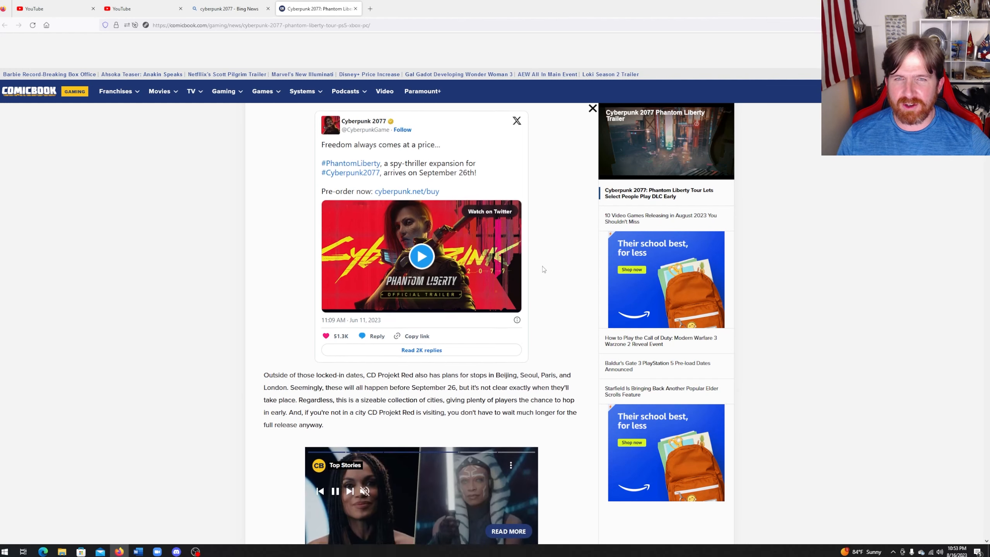
scroll("down", 3)
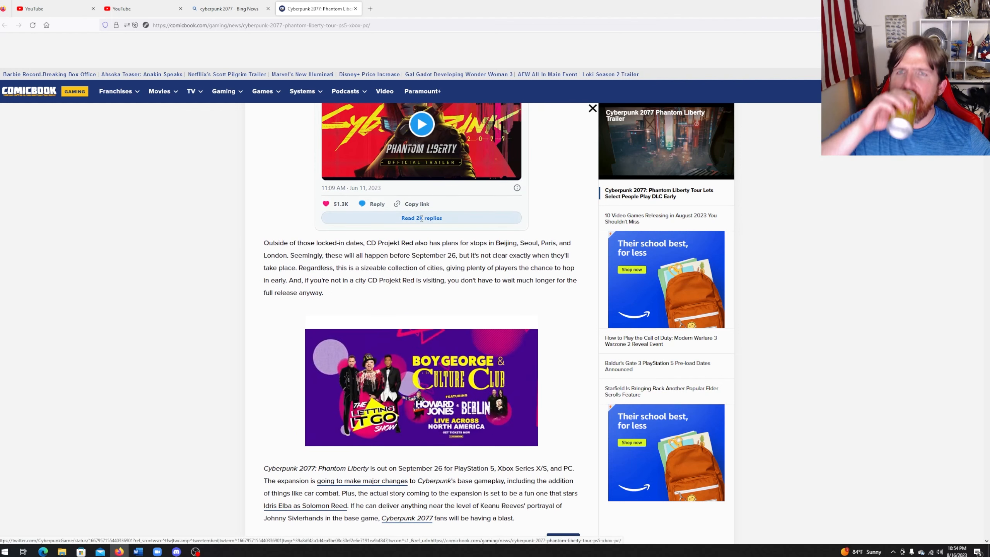
scroll("up", 3)
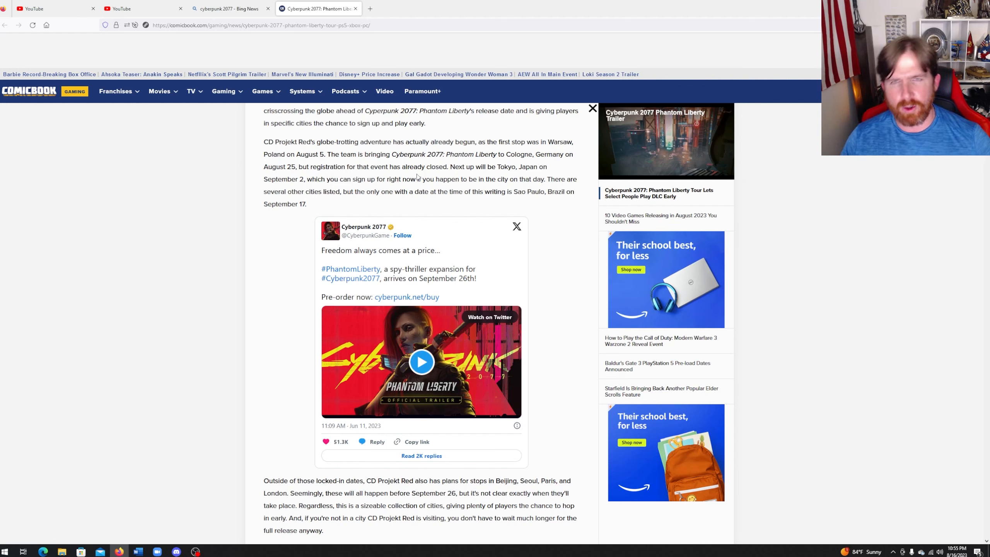
scroll("down", 3)
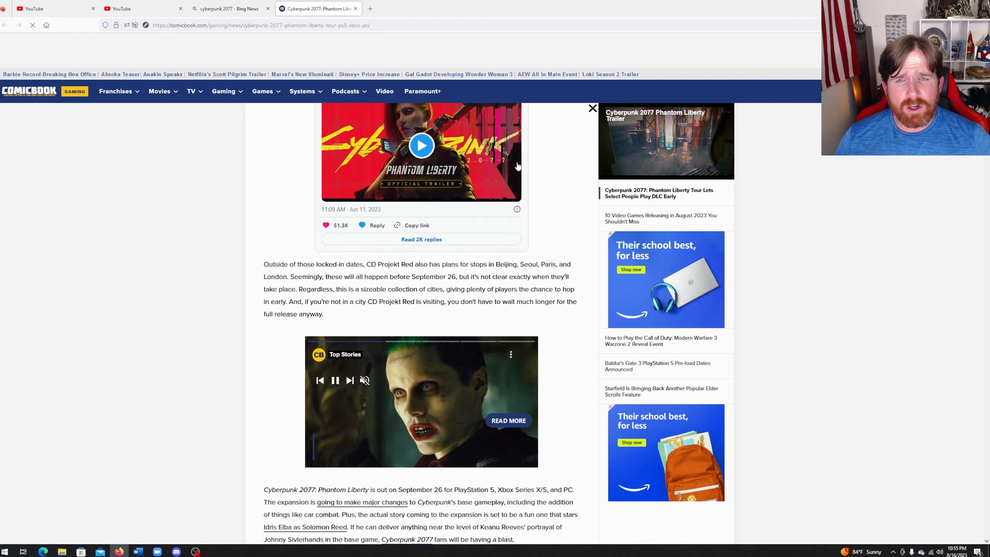
scroll("down", 3)
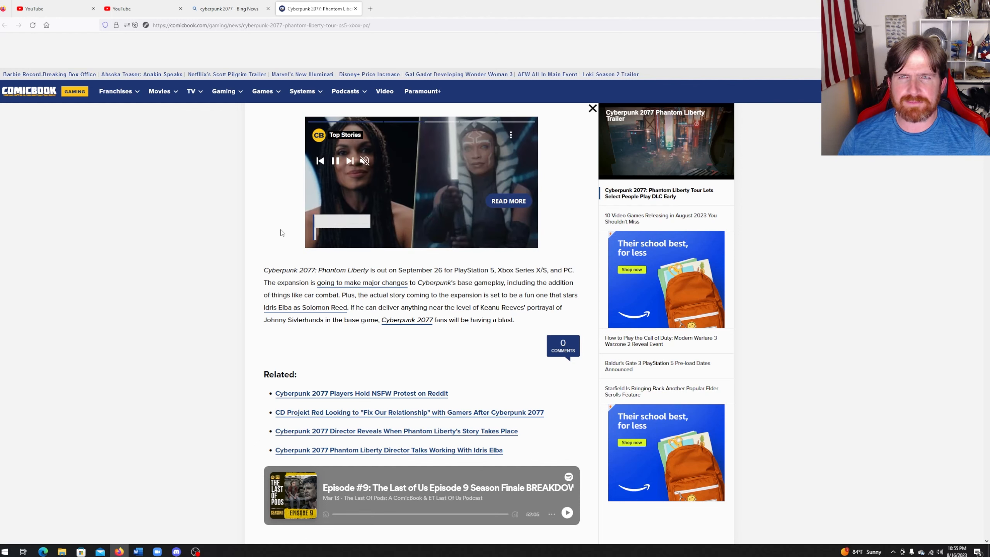
scroll("down", 3)
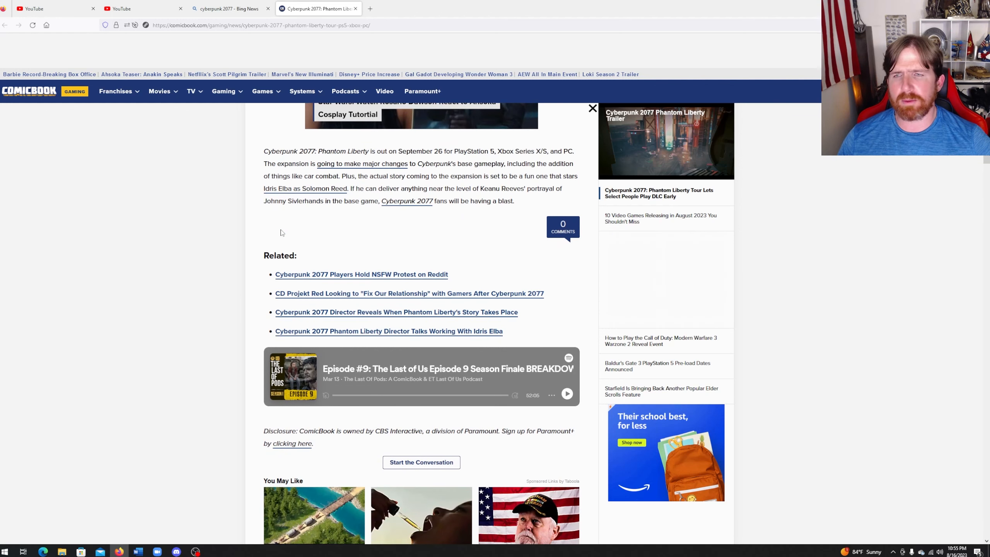